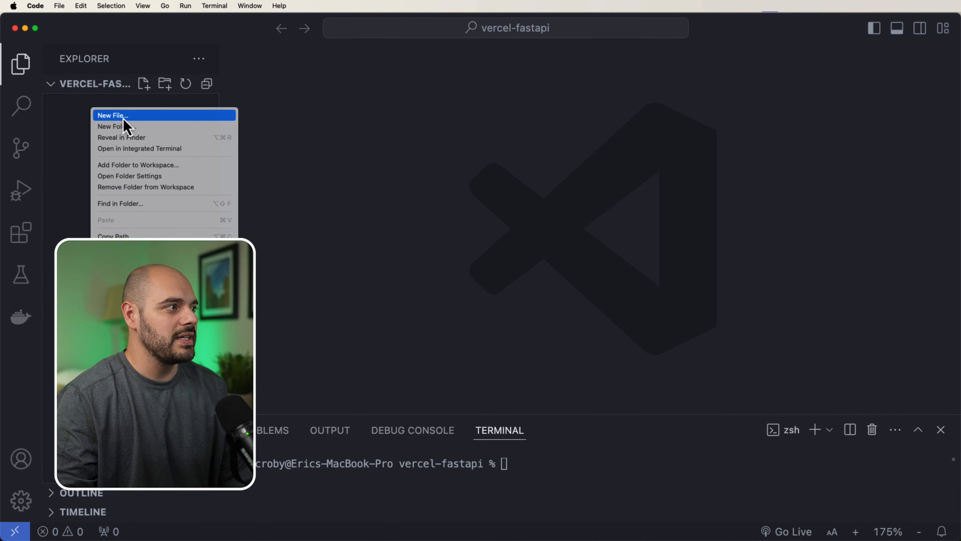
- Create an 'api' folder with main.py holding the FastAPI health-check root route
left_click(112, 115)
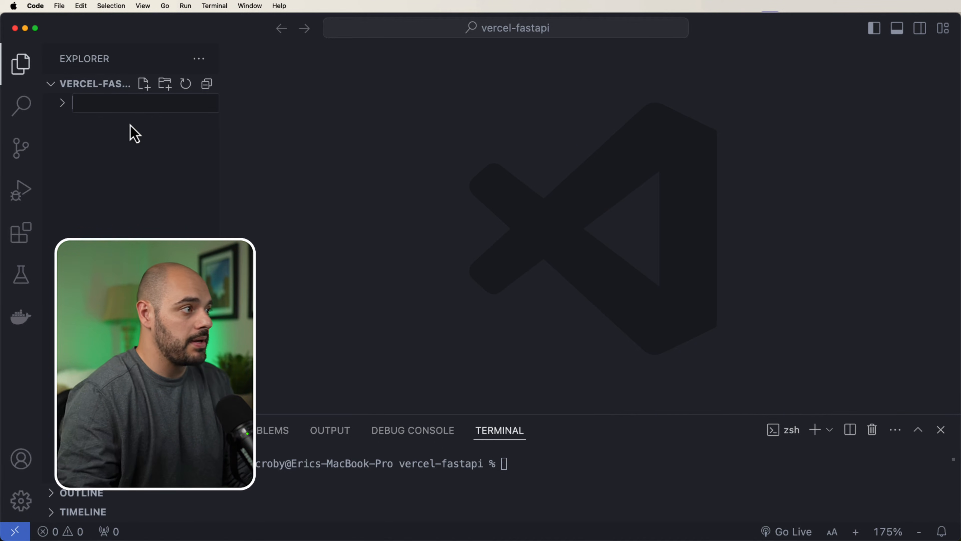
type("api")
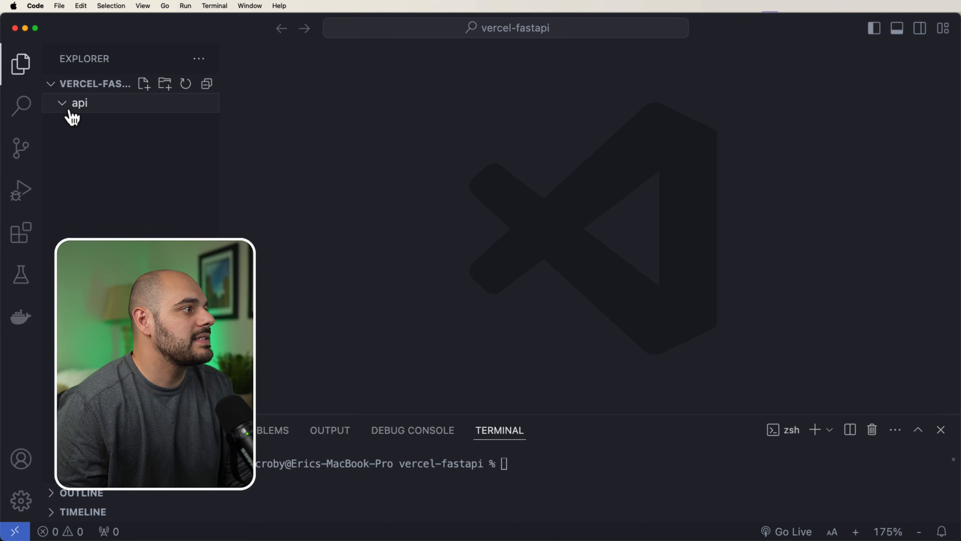
left_click(143, 84)
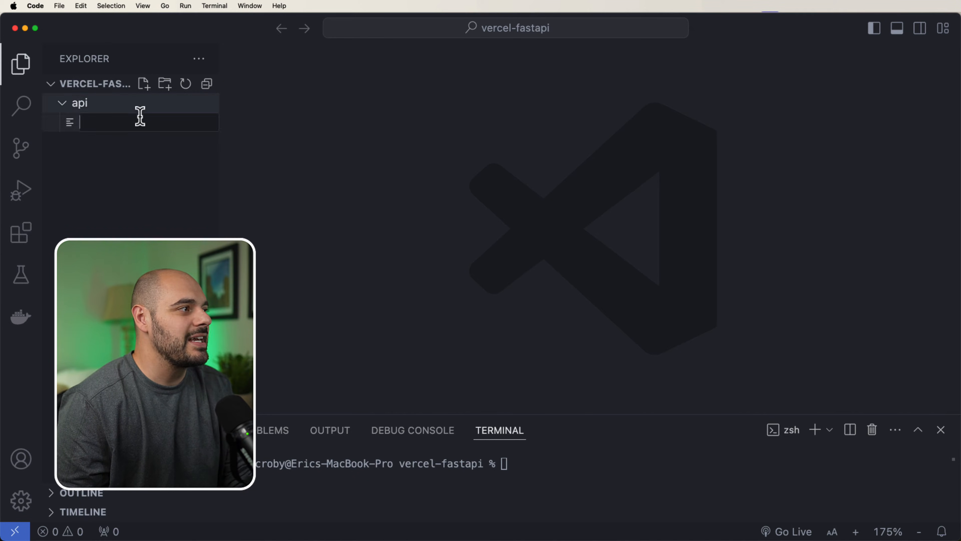
type("main.py")
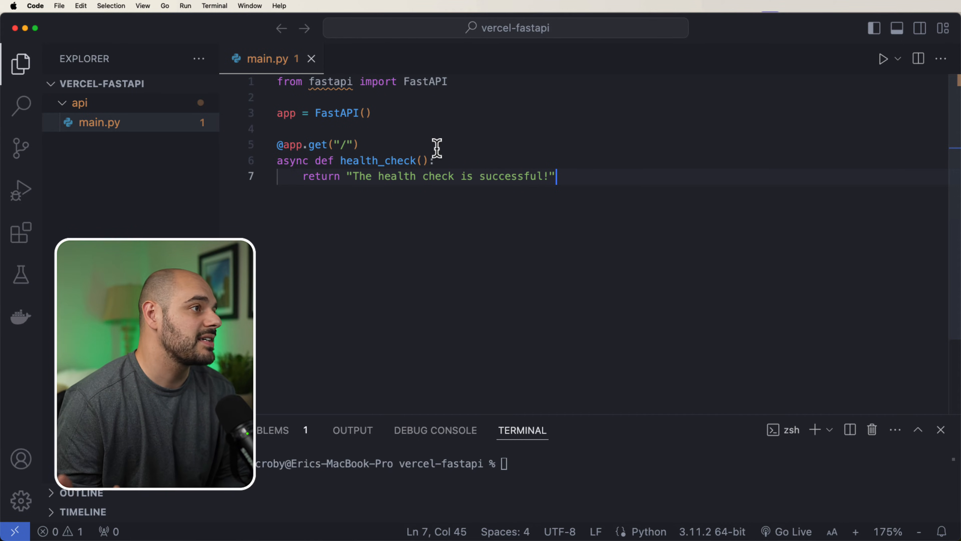
- Create requirements.txt at the root listing fastapi and uvicorn, then return to main.py
left_click(79, 102)
type("r")
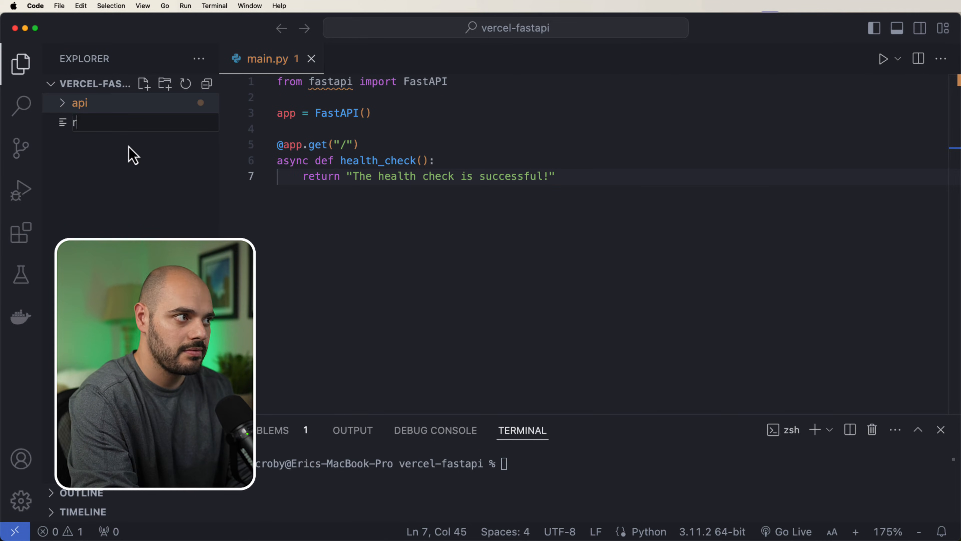
type("equirements.txt")
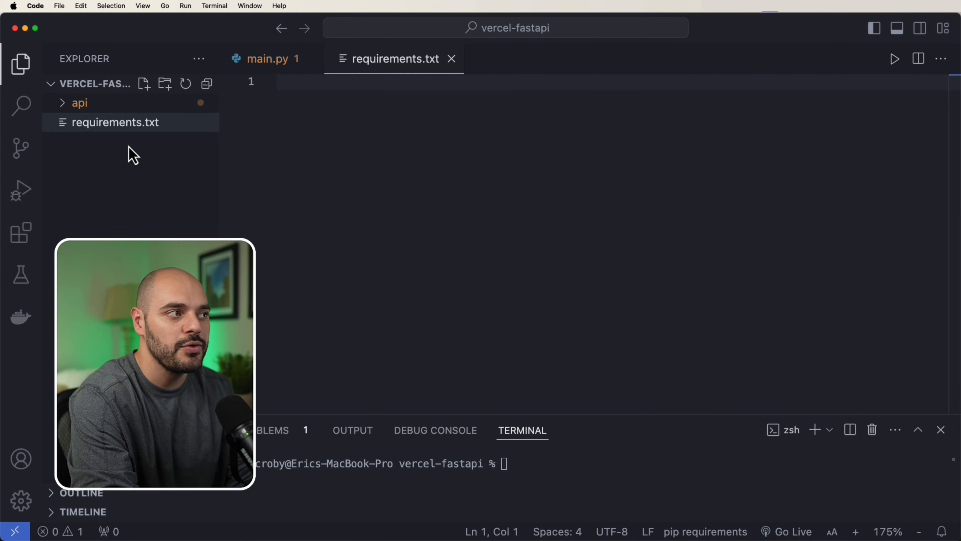
type("fas")
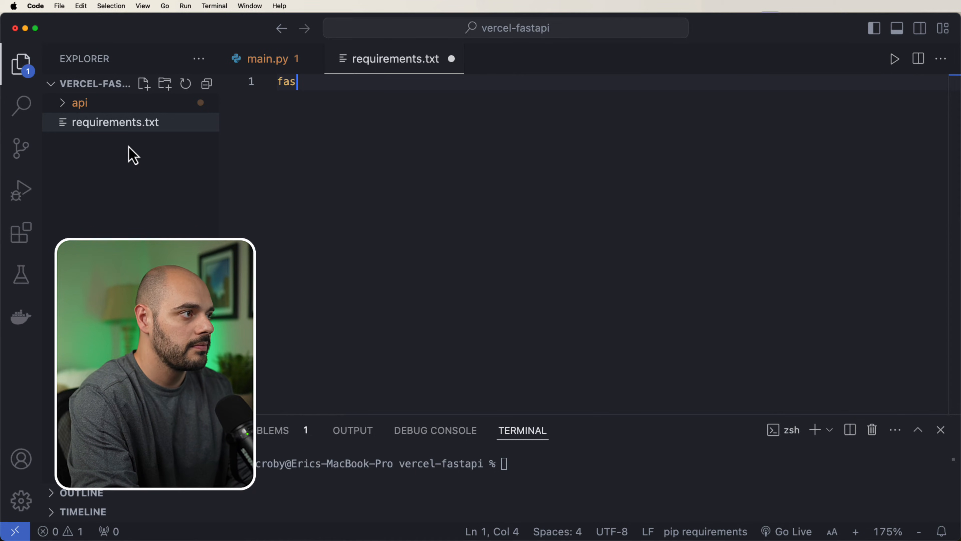
type("tapi")
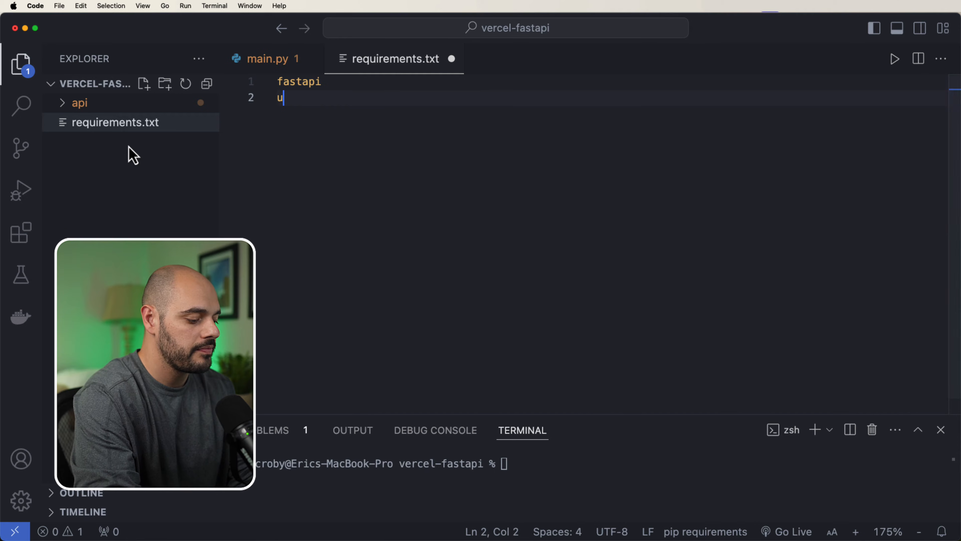
type("vicorn")
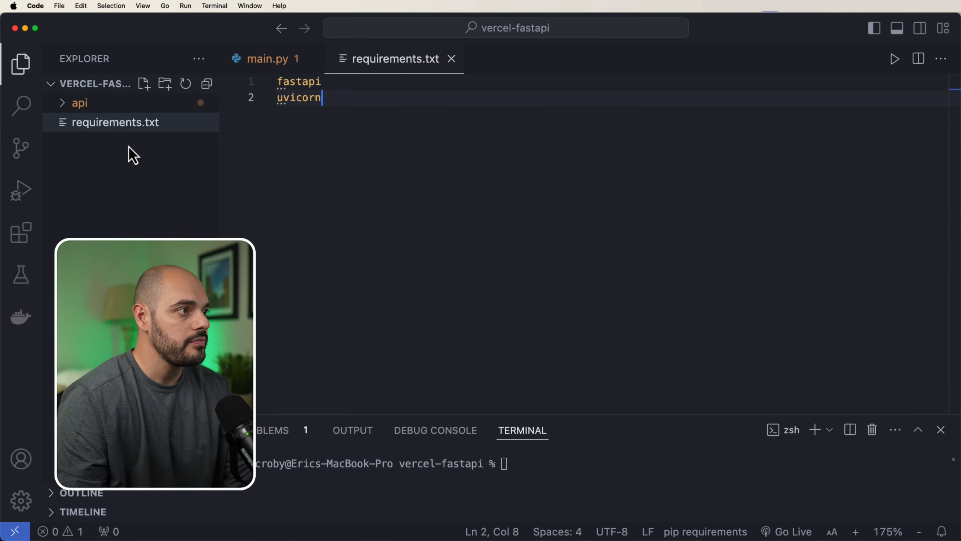
double_click(312, 98)
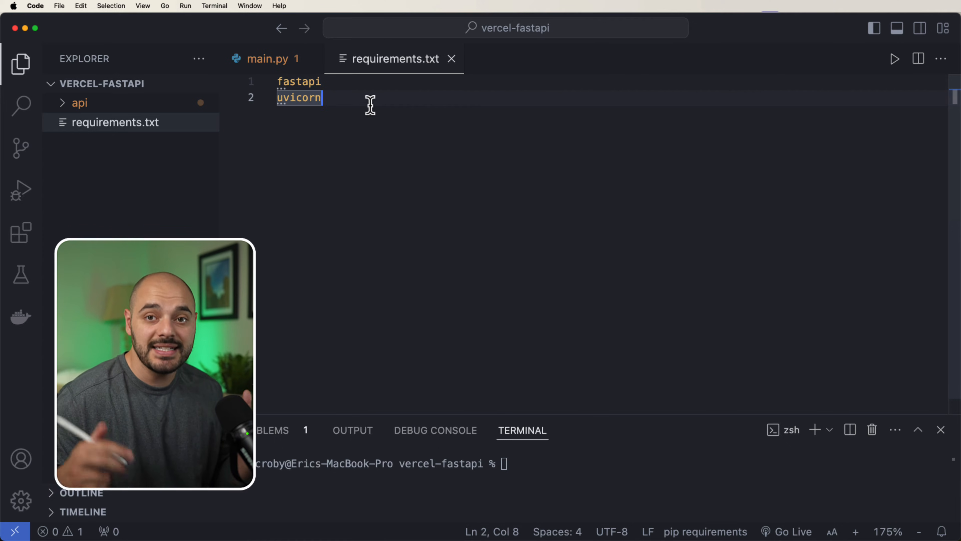
left_click(265, 58)
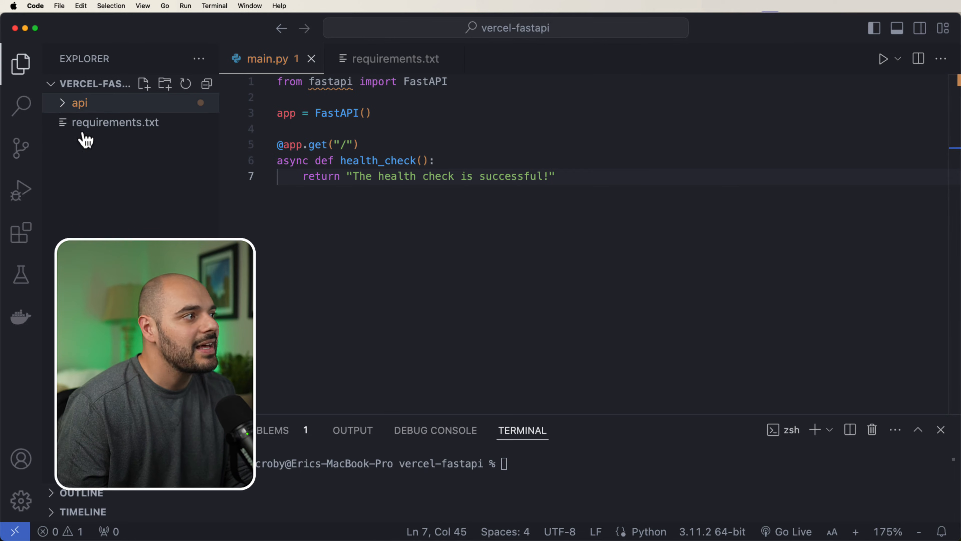
left_click(144, 84)
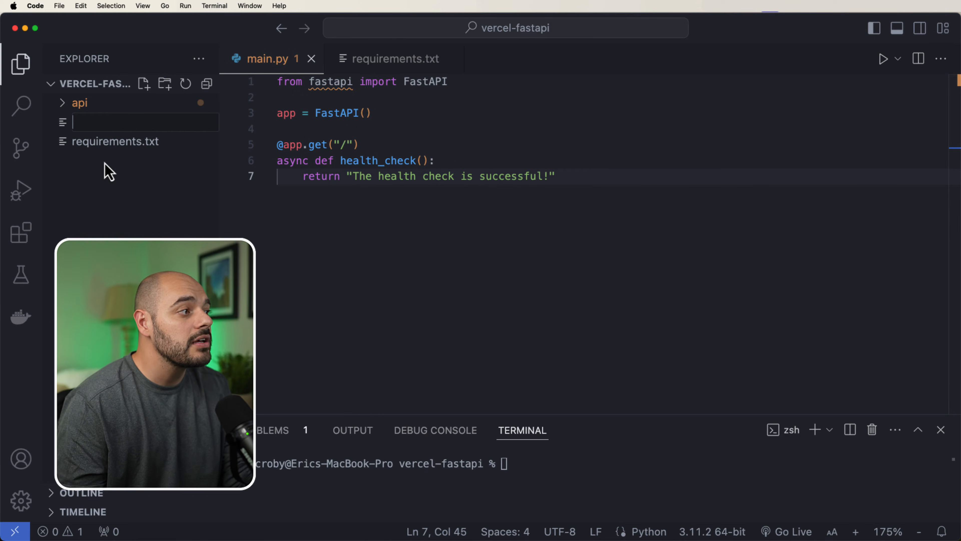
type("vercel.json")
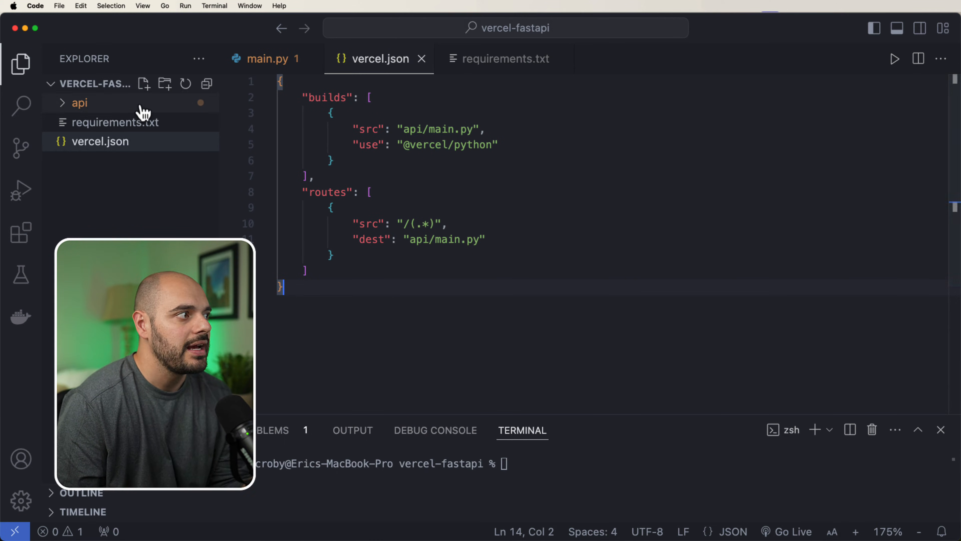
left_click(80, 102)
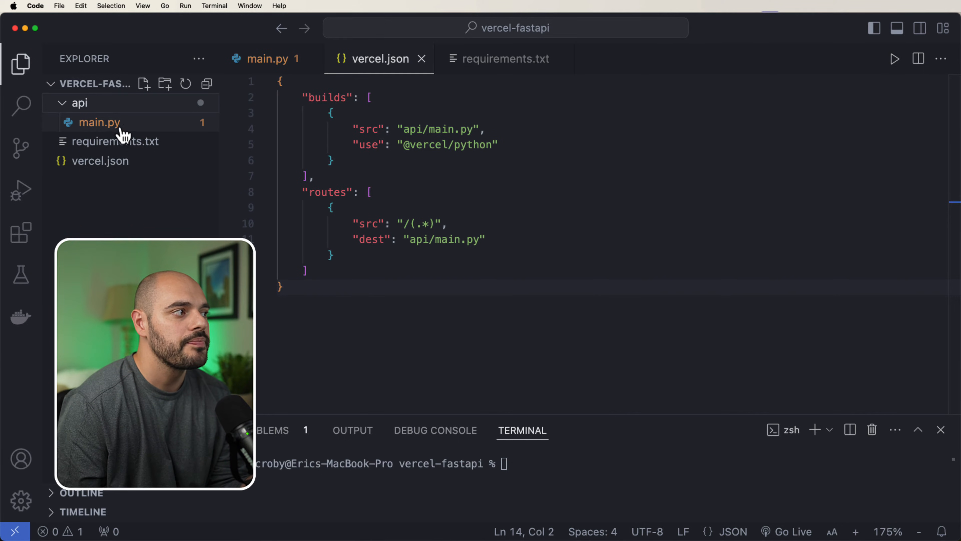
mouse_move(98, 122)
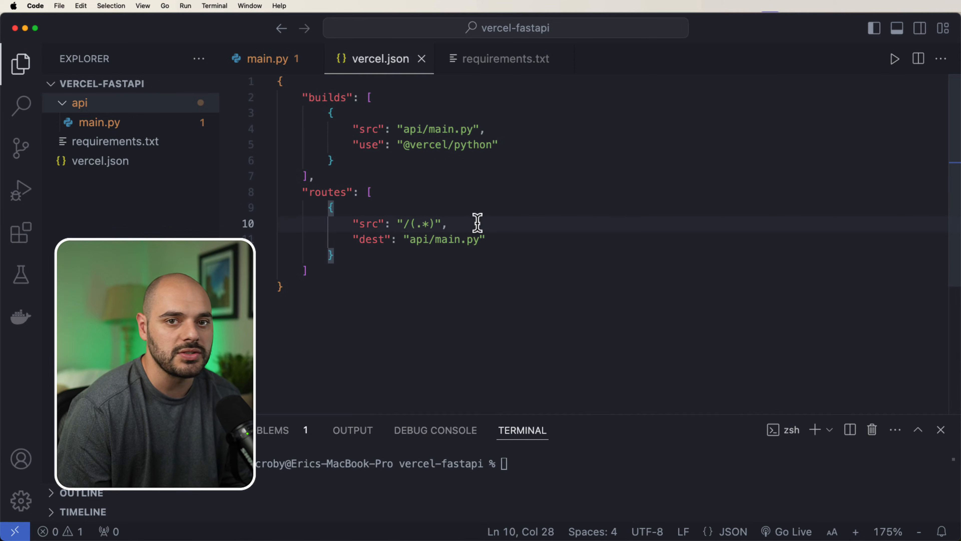
mouse_move(376, 239)
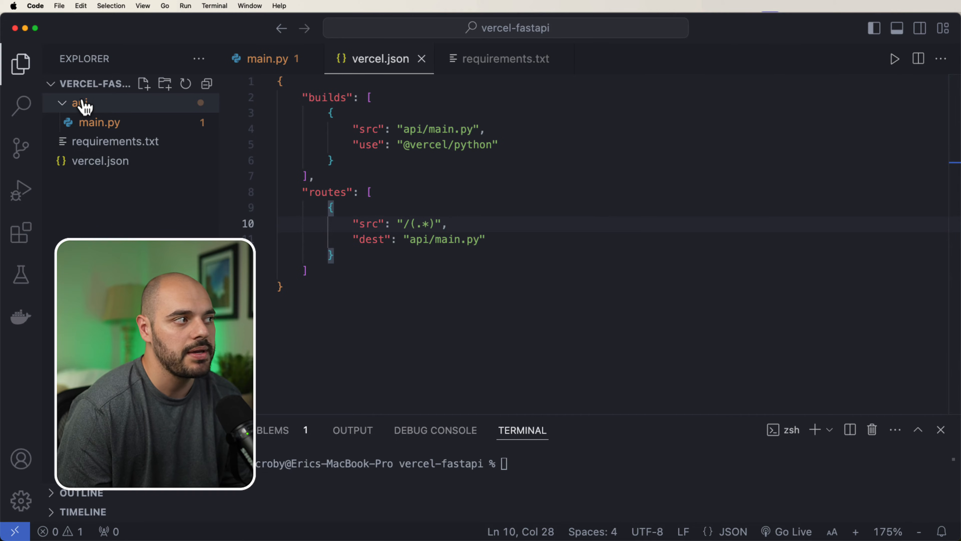
mouse_move(98, 122)
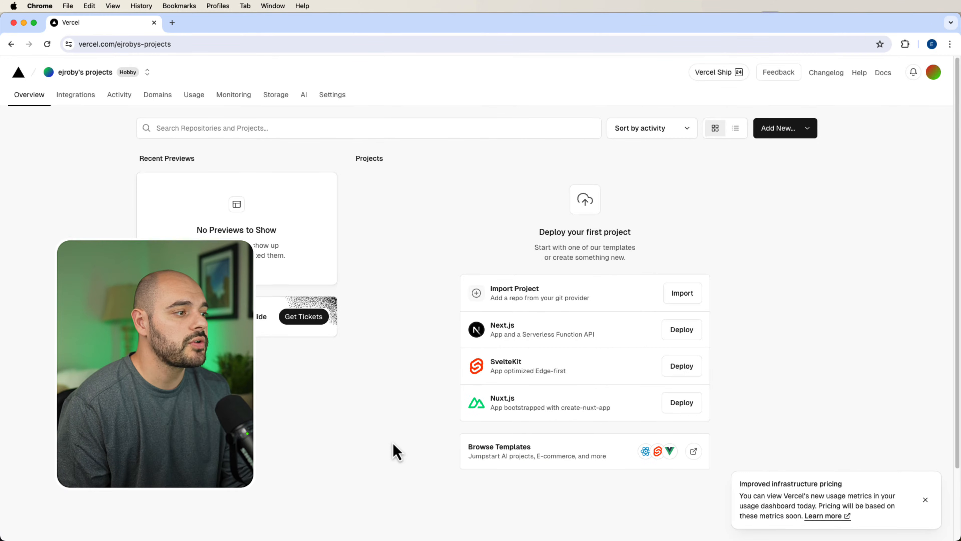
mouse_move(109, 191)
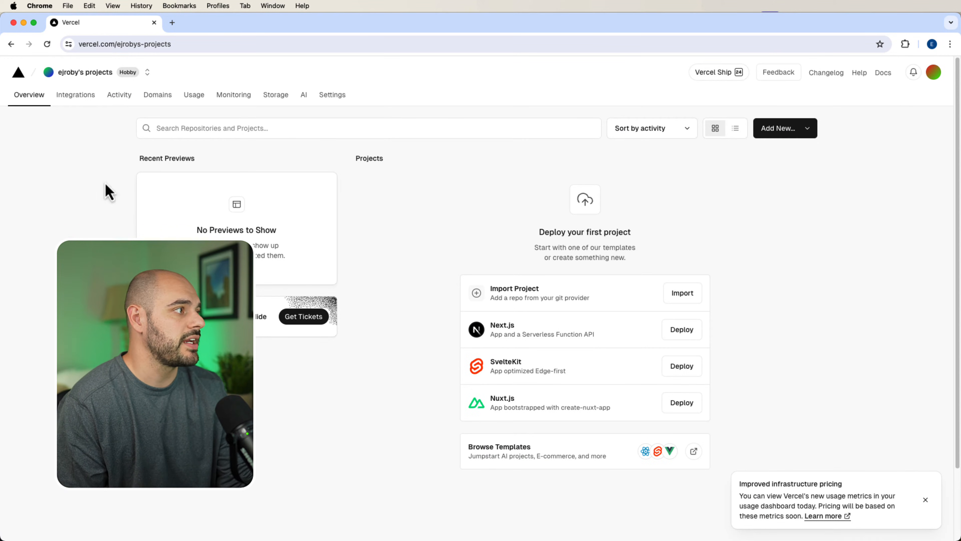
mouse_move(76, 95)
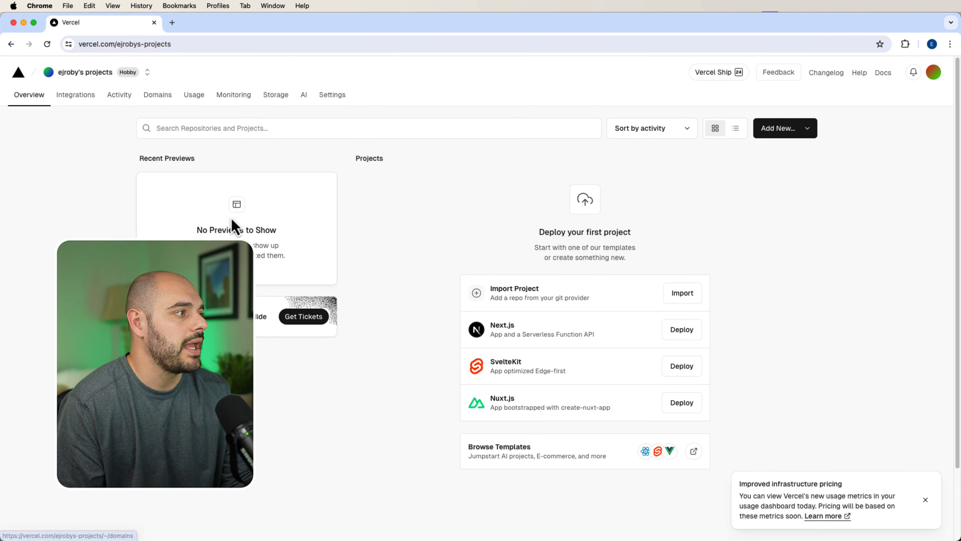
mouse_move(417, 277)
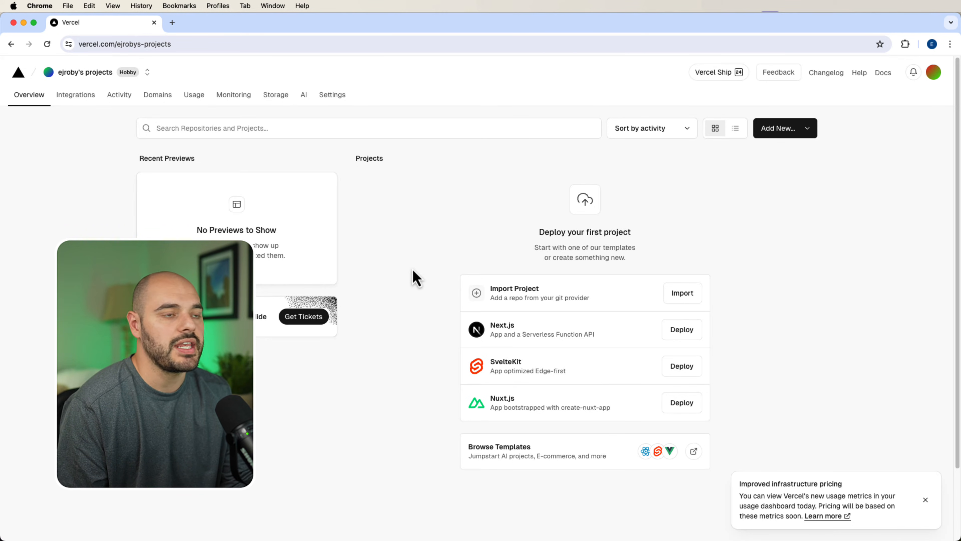
mouse_move(404, 297)
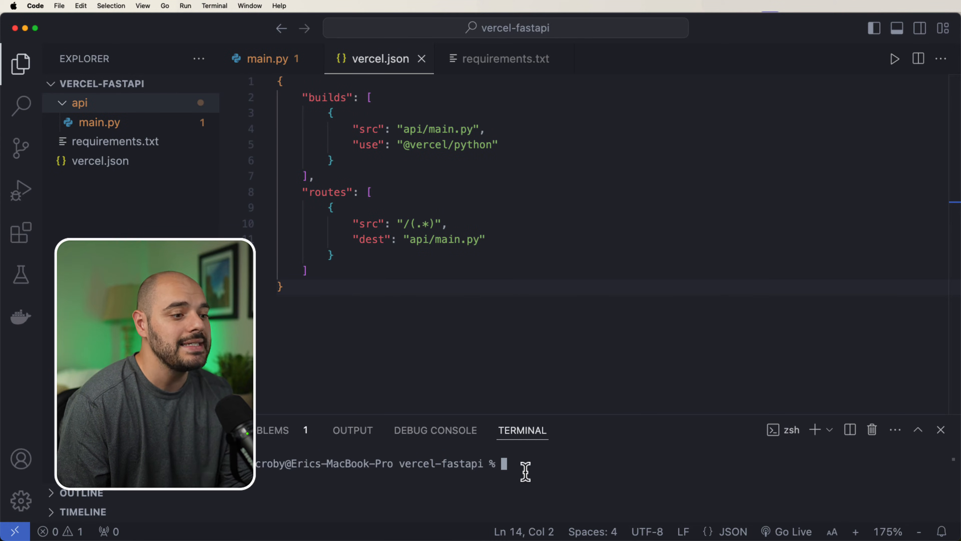
- Install the Vercel CLI globally via npm and launch vercel in the terminal
type("npm i -g vercel")
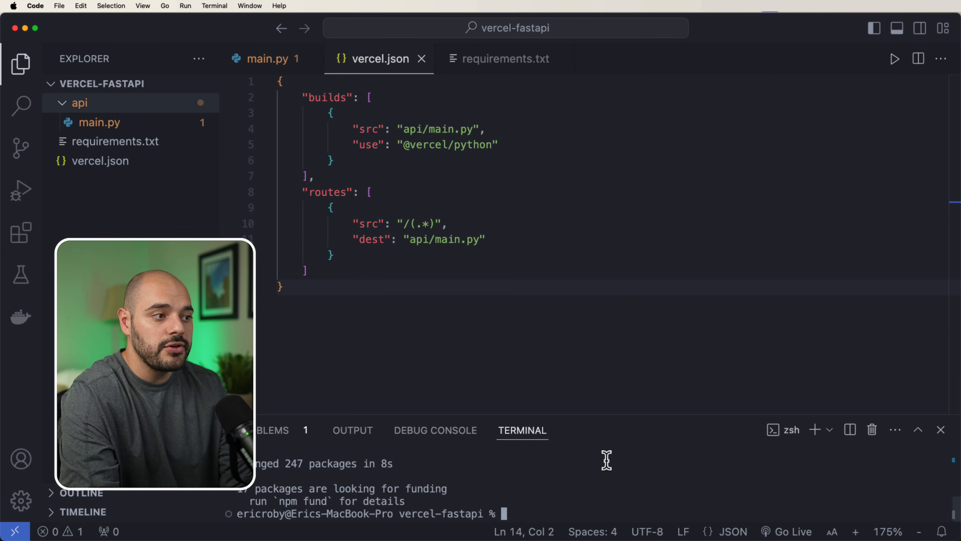
type("vercel")
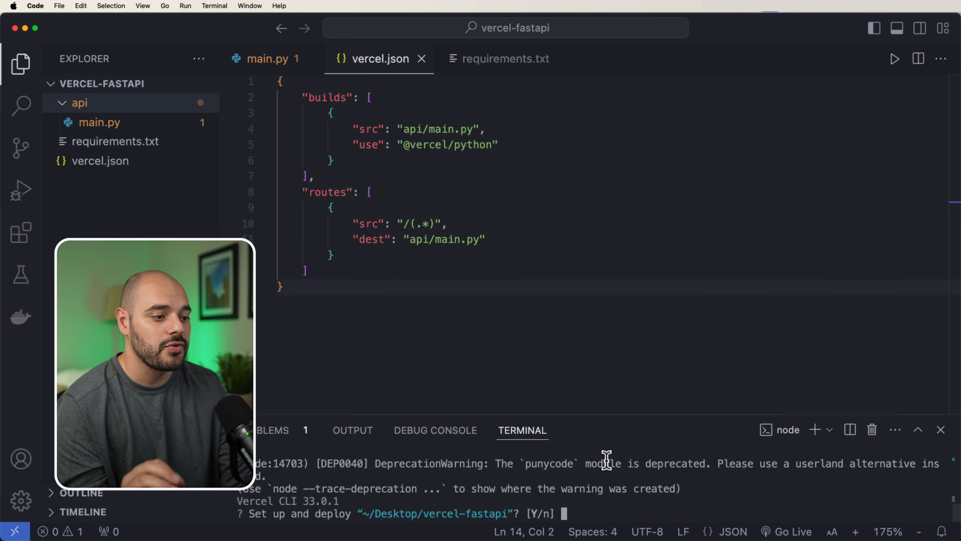
- Answer the CLI prompts: deploy, personal scope, no existing link, name vercel-fastapi, directory ./
type("y")
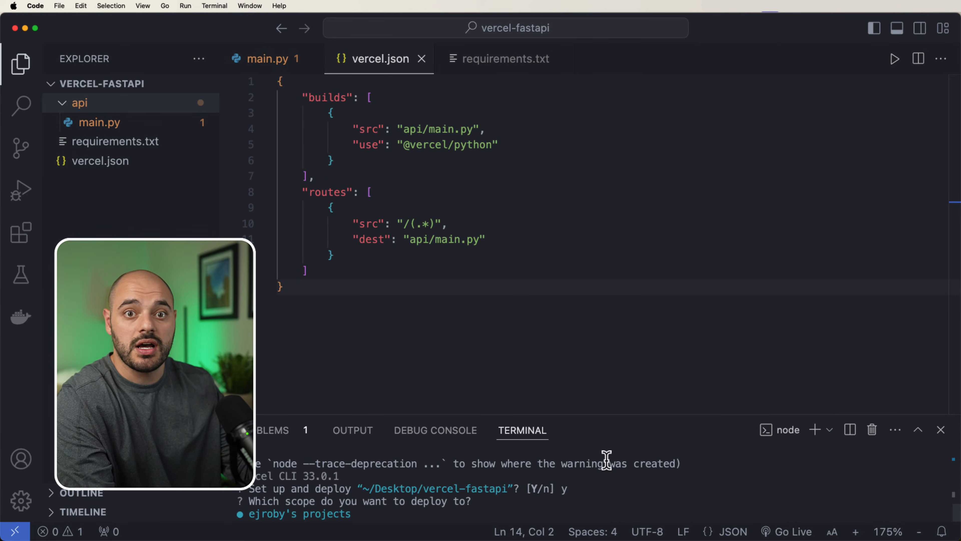
key("enter")
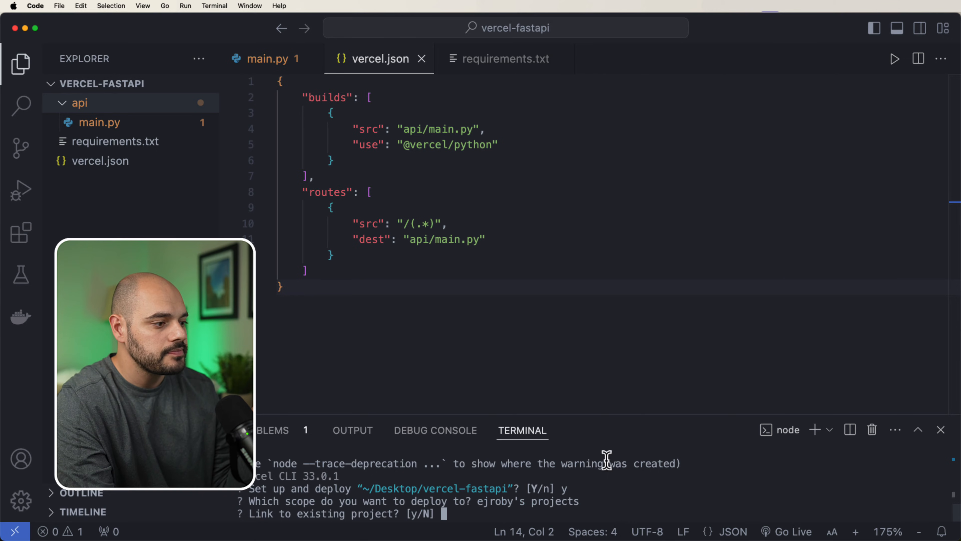
type("n")
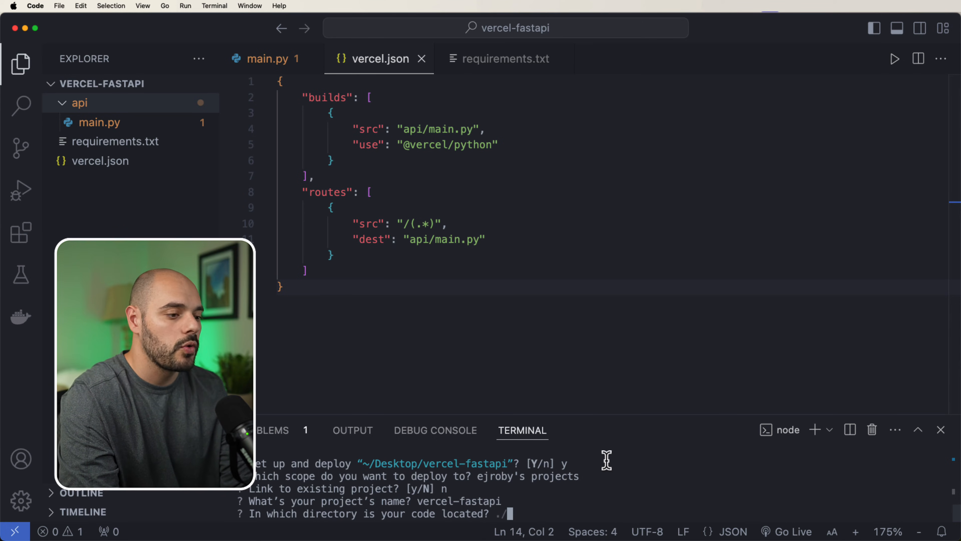
key("enter")
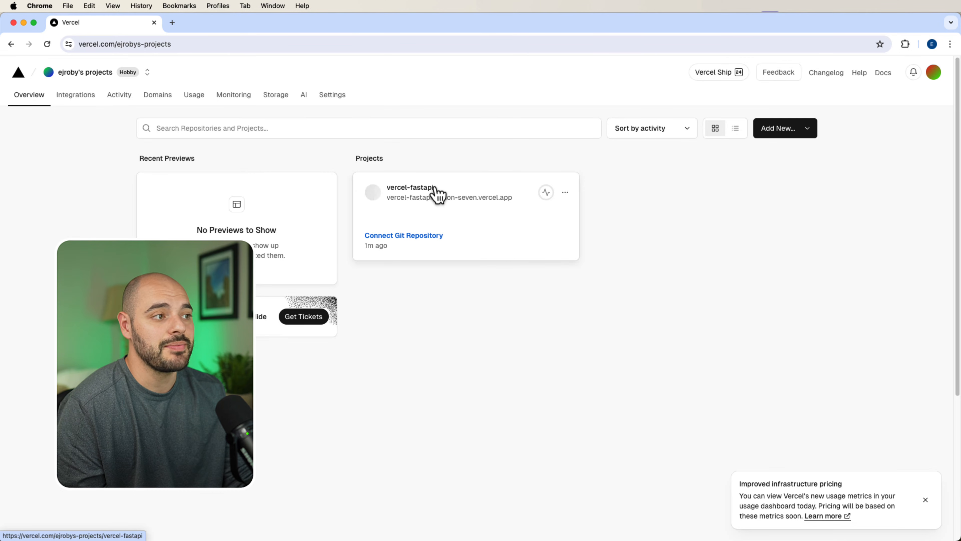
- Open the vercel-fastapi deployment URL in a new tab (500 crash) and return to Overview
left_click(412, 188)
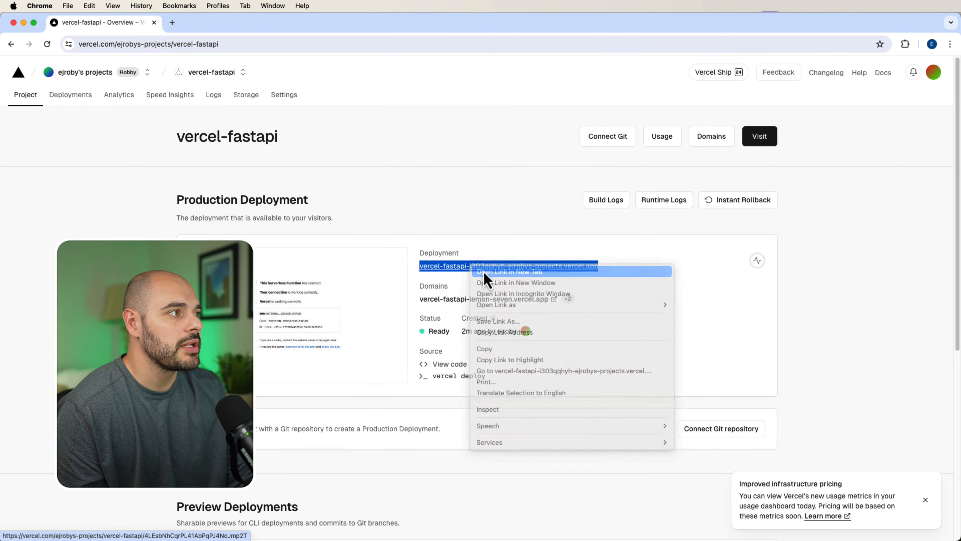
left_click(516, 282)
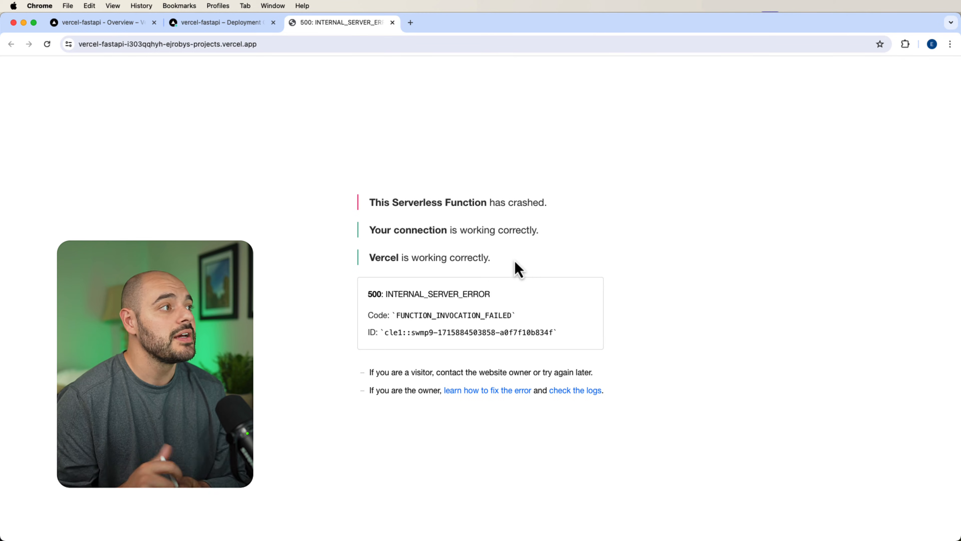
left_click(99, 22)
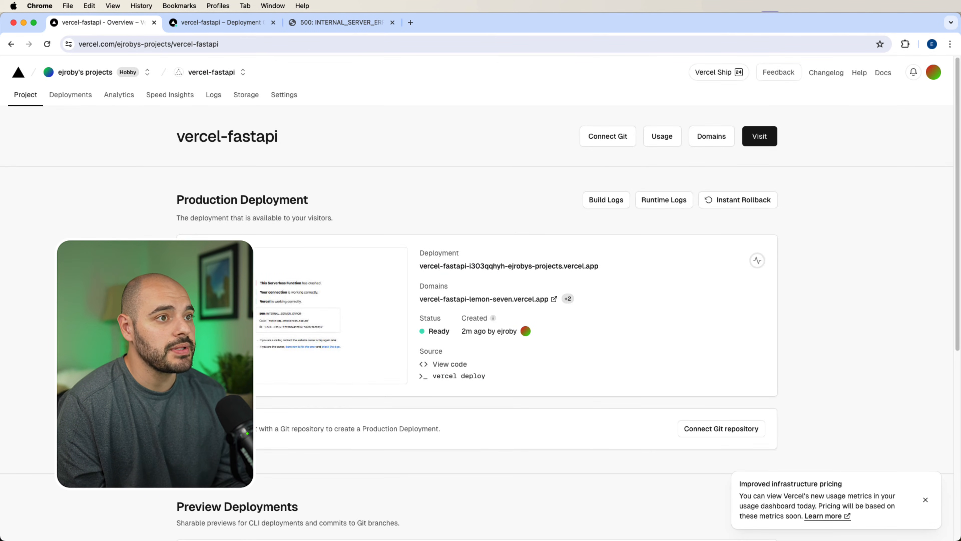
- In project Settings, change the Node.js version from 20.x to 18.x and save
left_click(284, 95)
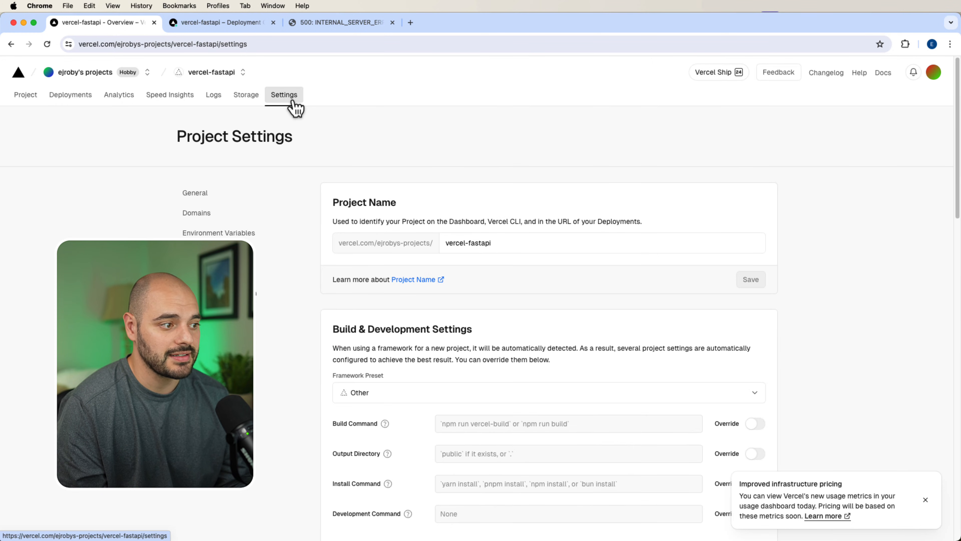
scroll("down", 3)
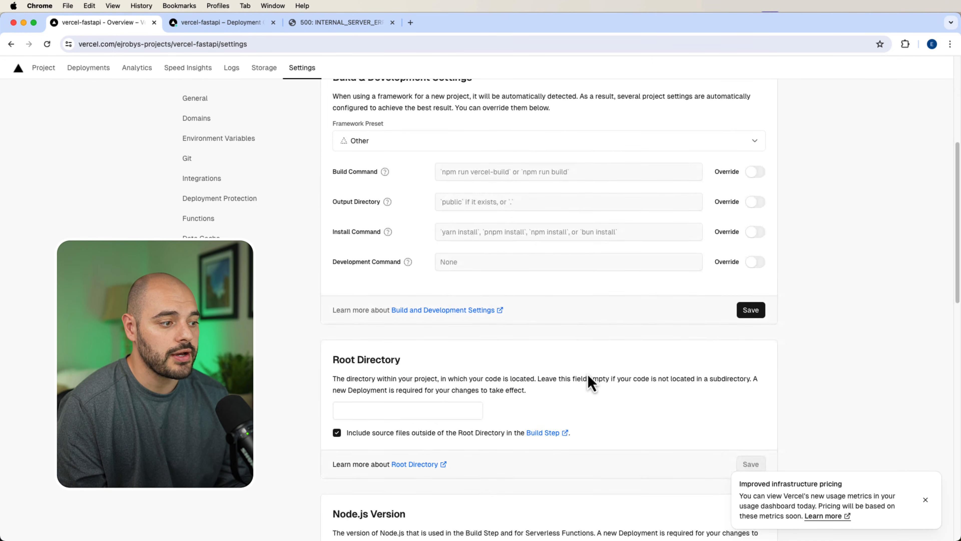
scroll("down", 3)
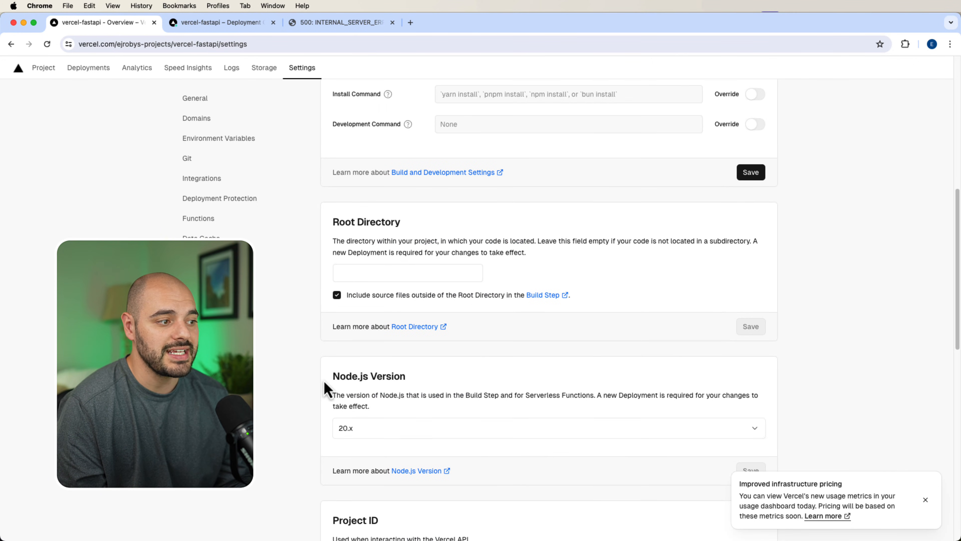
mouse_move(448, 436)
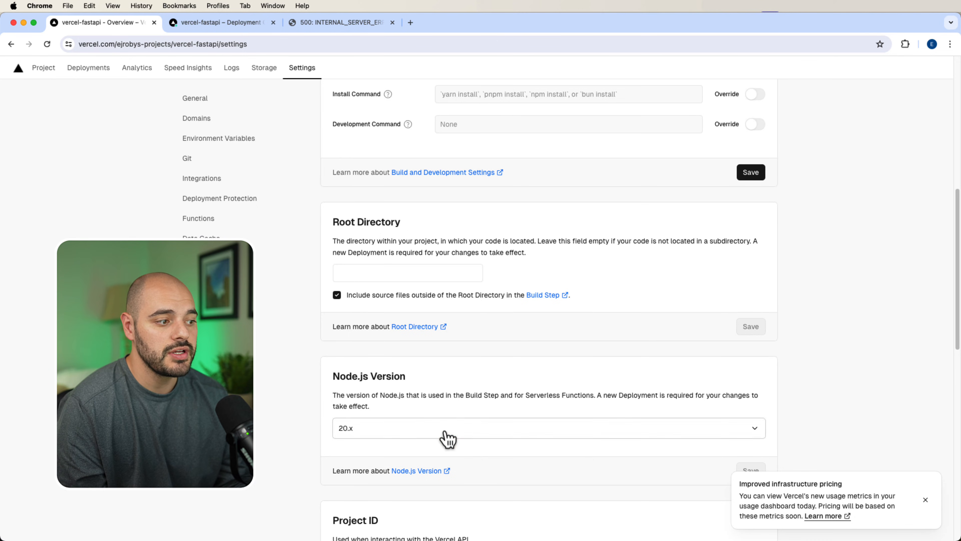
left_click(548, 428)
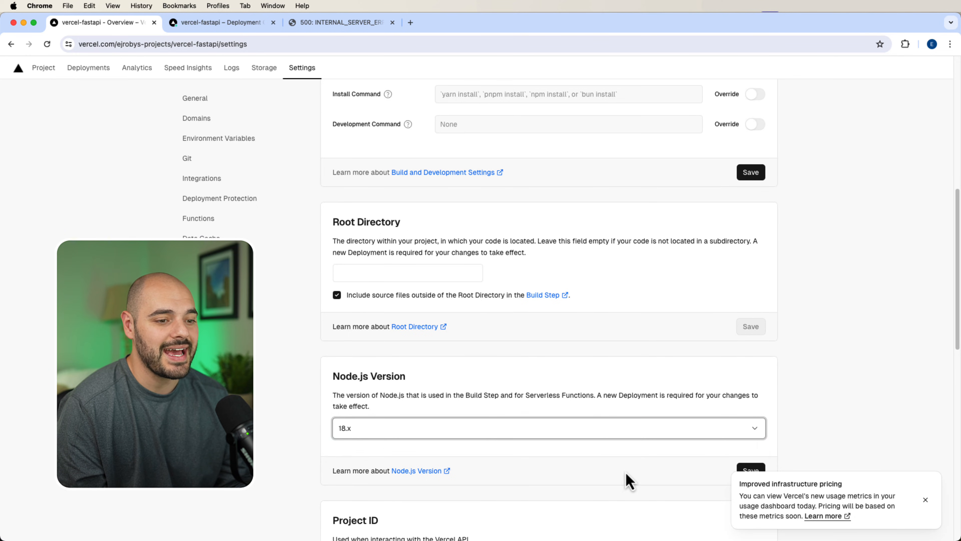
left_click(751, 470)
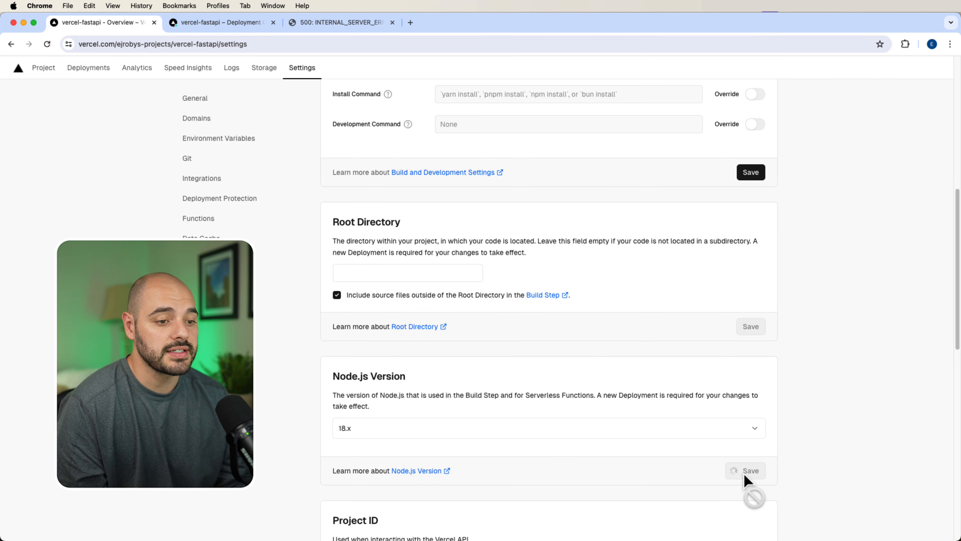
left_click(751, 470)
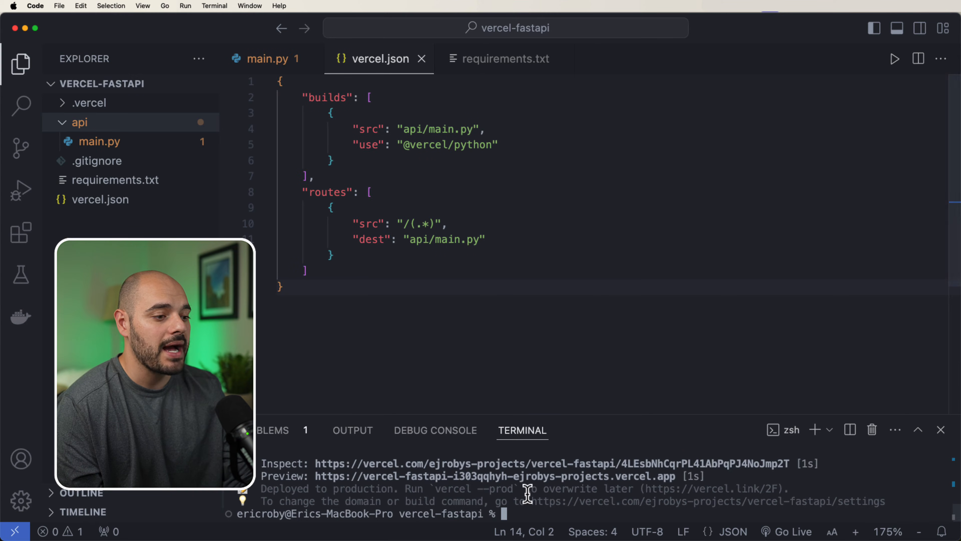
- Redeploy the project from the terminal with 'vercel .'
type("vercel .")
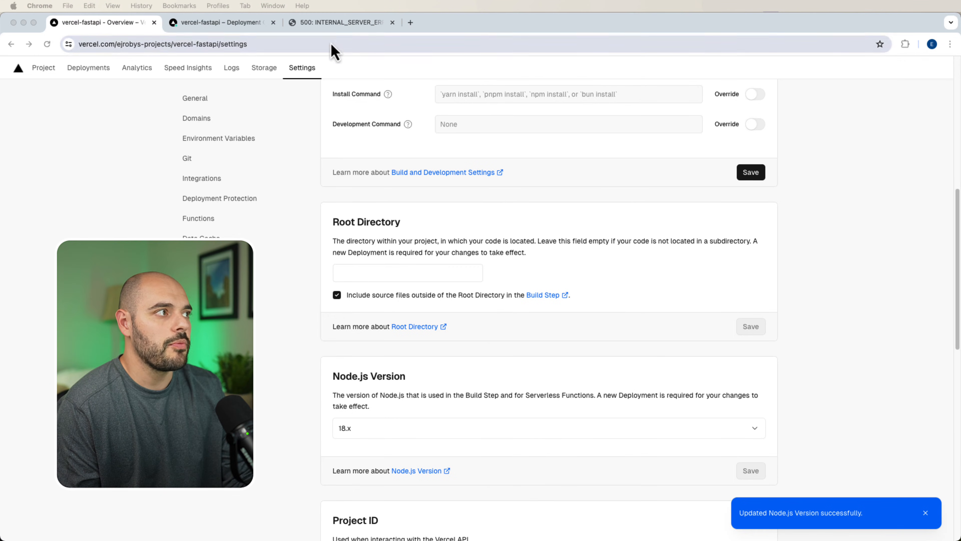
- Open the newest vercel-fastapi preview deployment, now Ready with the health-check message
left_click(221, 22)
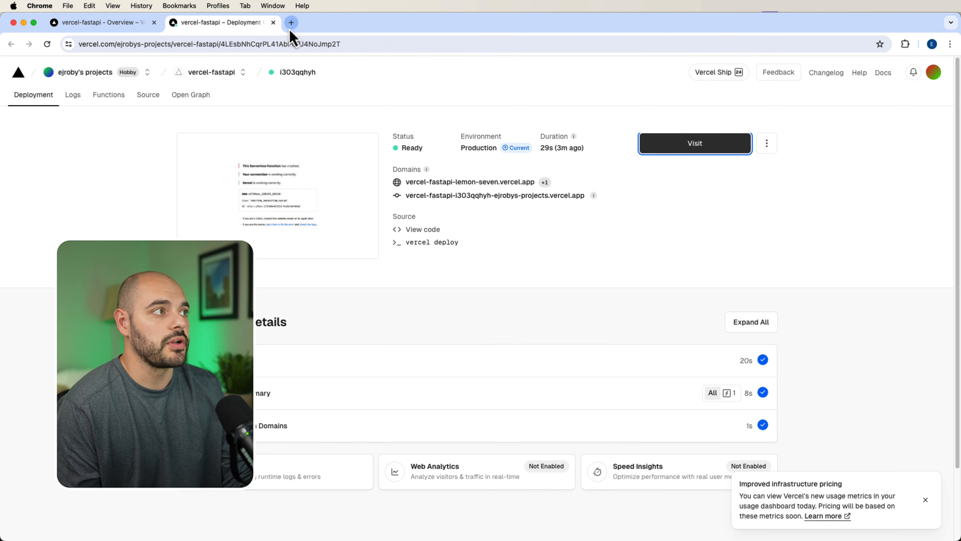
mouse_move(356, 127)
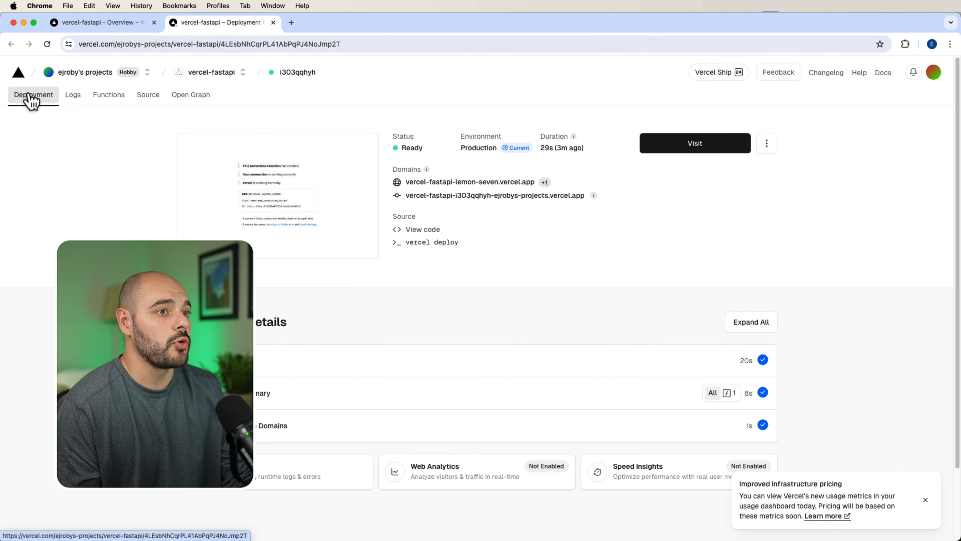
left_click(85, 71)
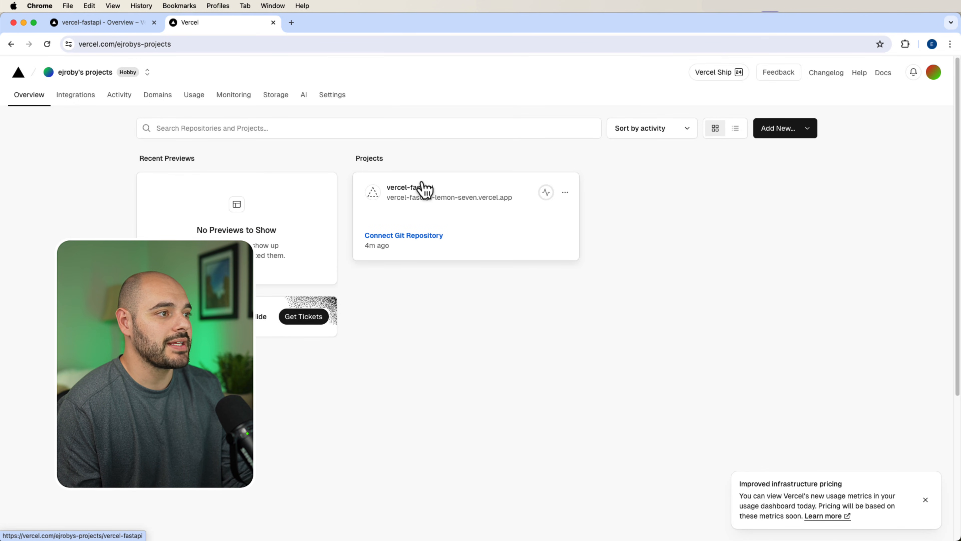
left_click(410, 192)
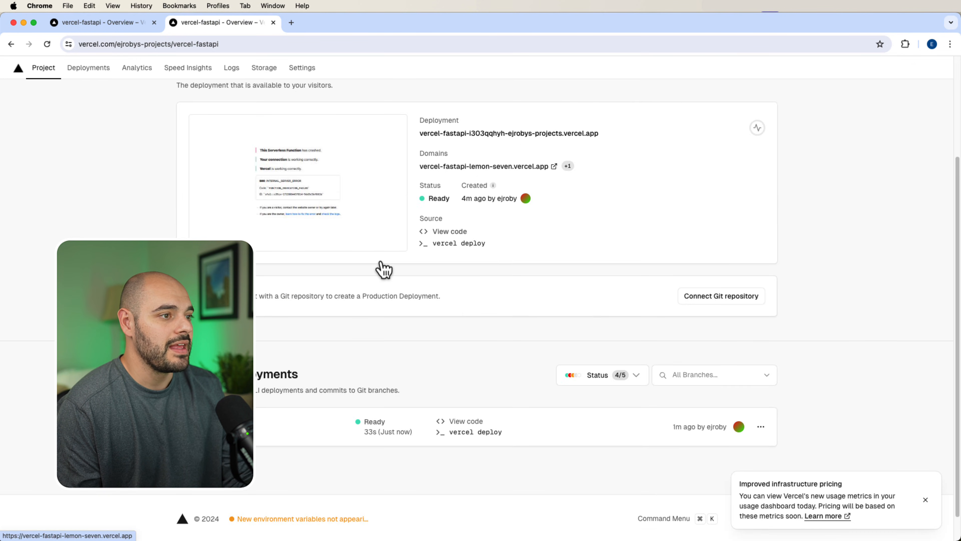
scroll("down", 3)
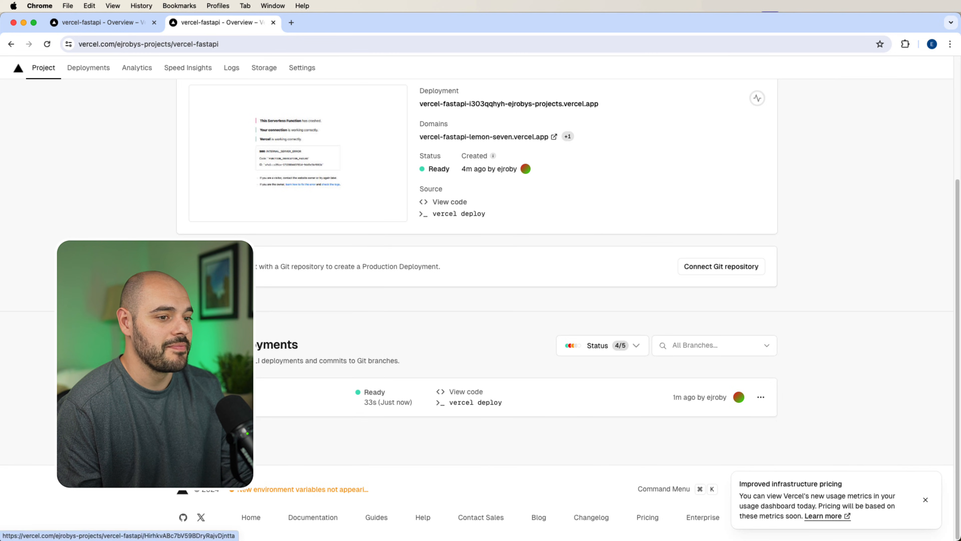
left_click(374, 392)
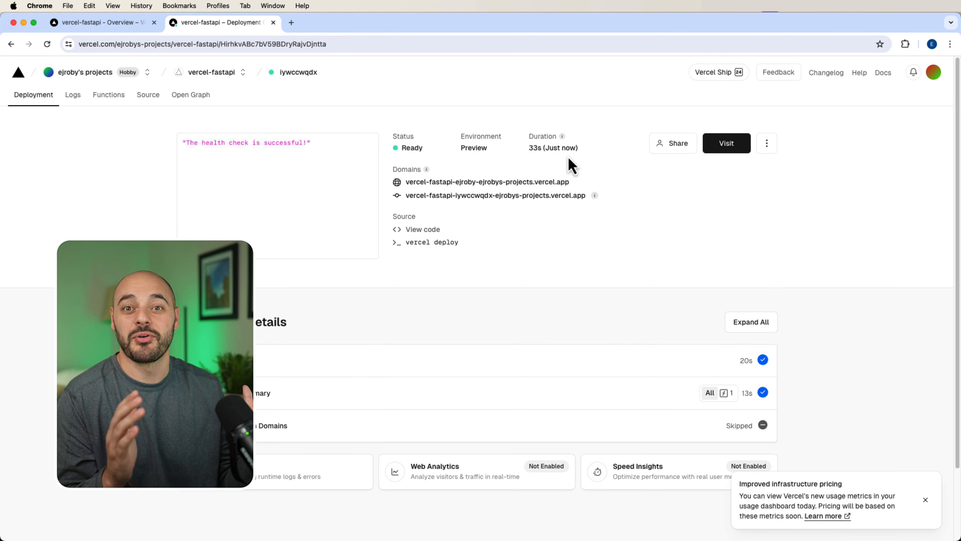
mouse_move(693, 172)
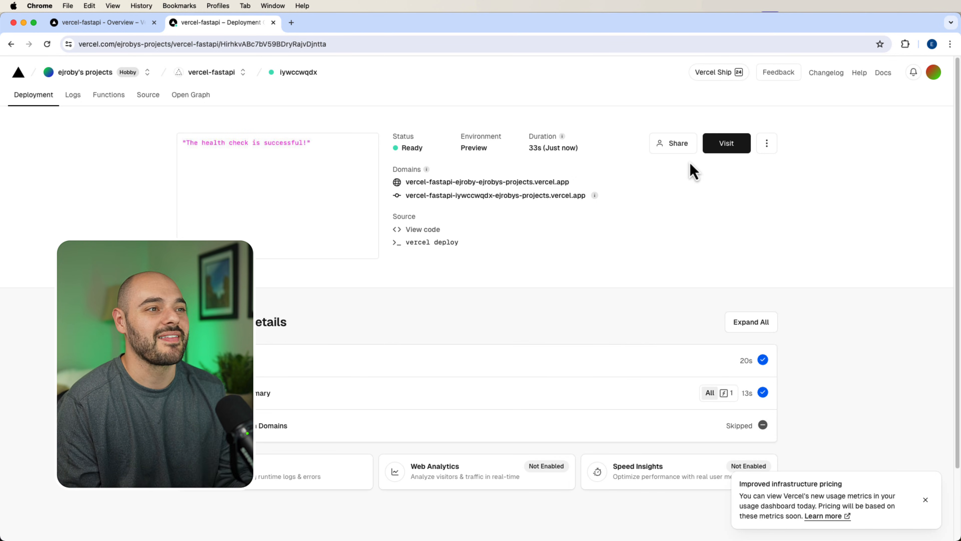
- Visit the new deployment's live URL showing 'The health check is successful!'
left_click(726, 142)
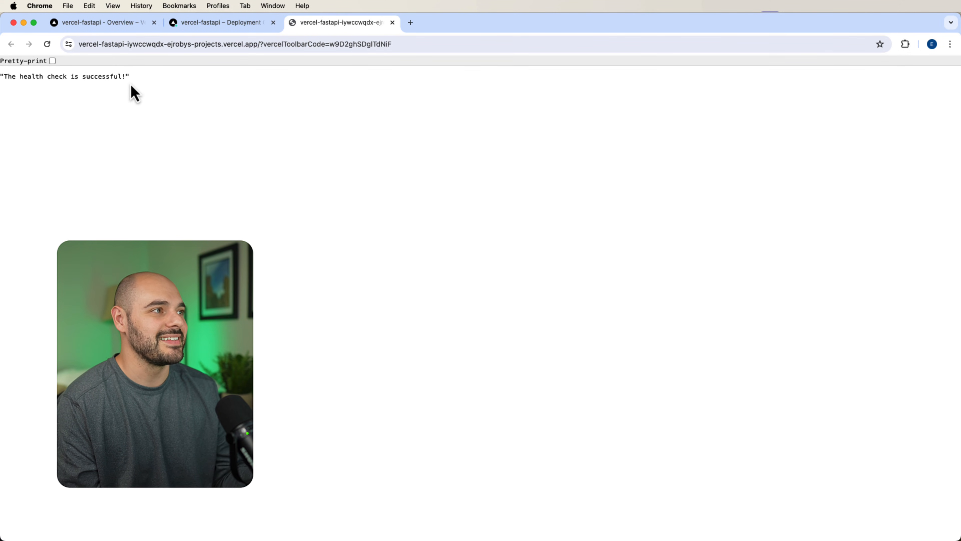
mouse_move(20, 98)
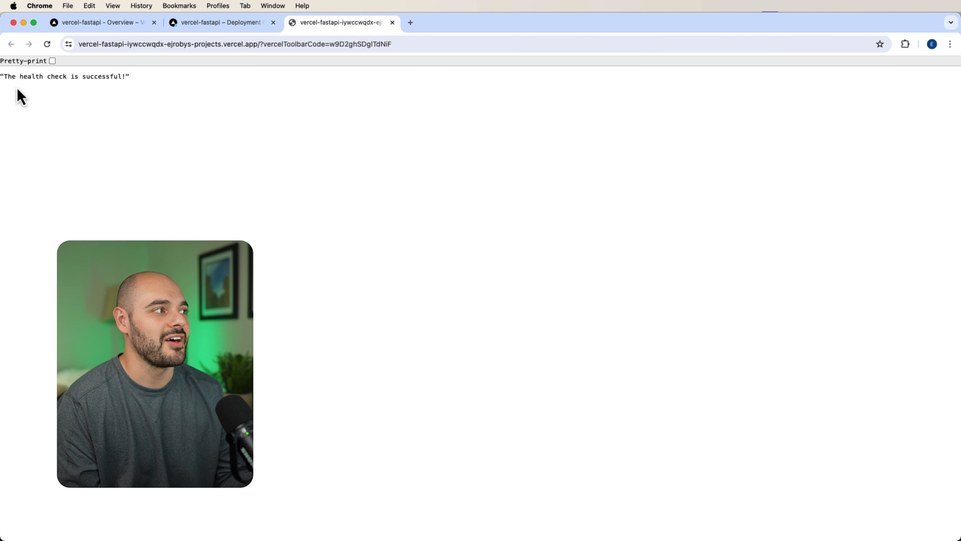
mouse_move(101, 169)
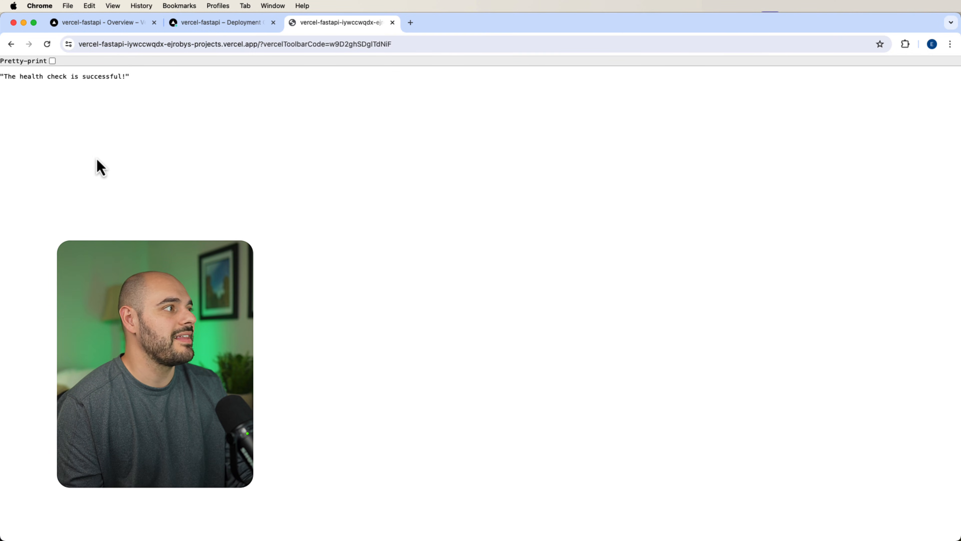
mouse_move(278, 117)
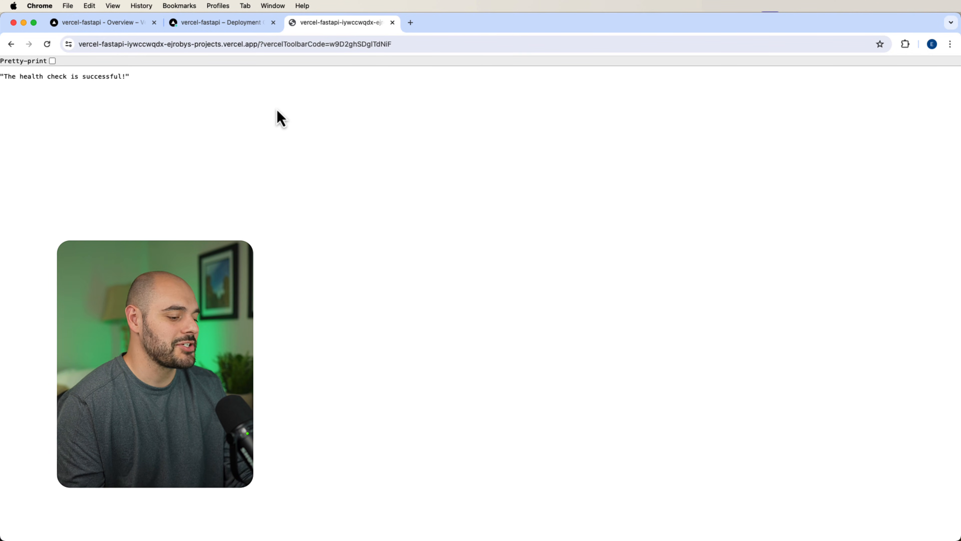